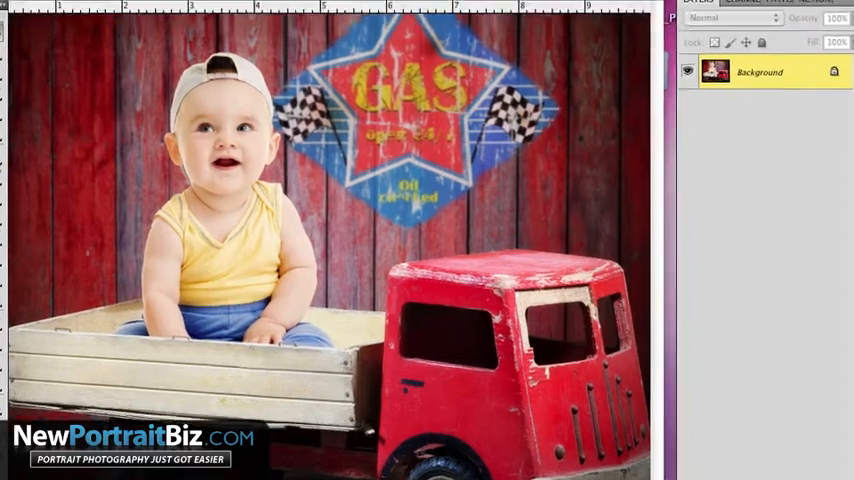
# Duplicate the toddler photo's Background layer into a Background copy.
pyautogui.click(224, 8)
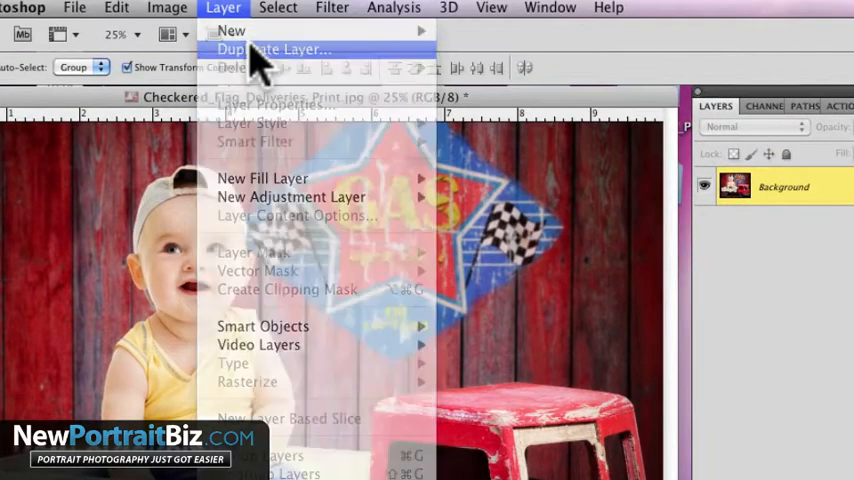
pyautogui.click(274, 48)
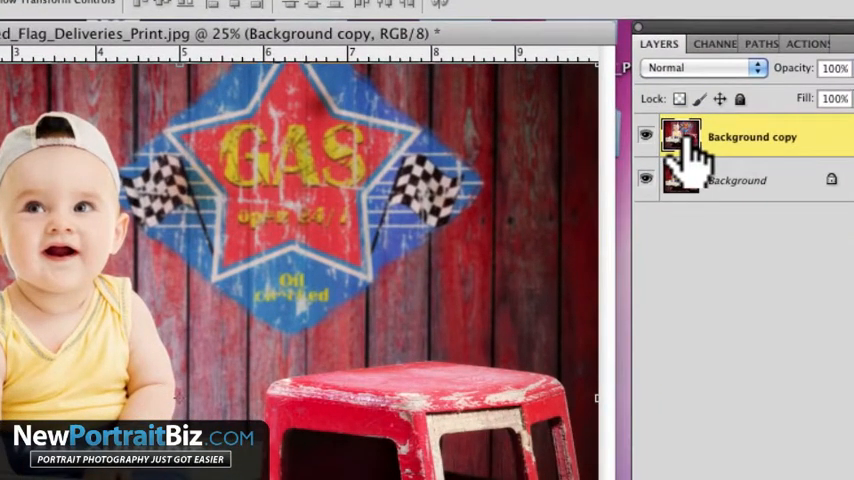
# Colorize the copy with Hue/Saturation at hue 35, saturation 25 for a warm sepia tint.
pyautogui.click(204, 12)
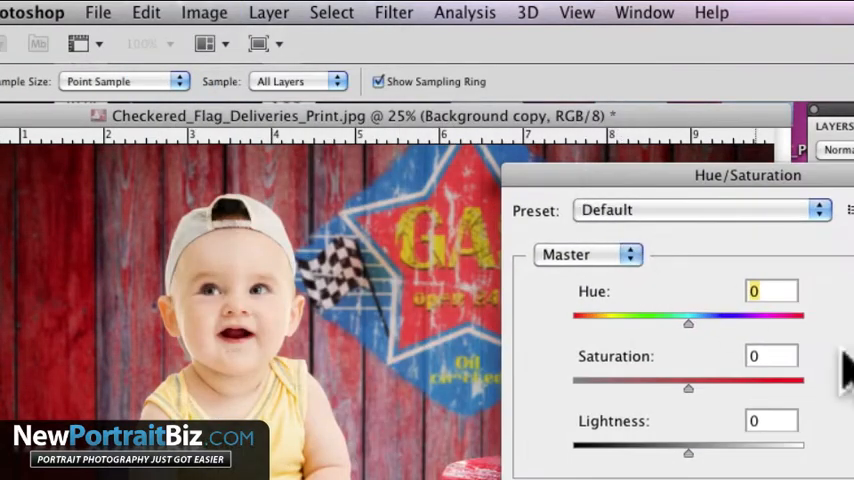
pyautogui.click(756, 384)
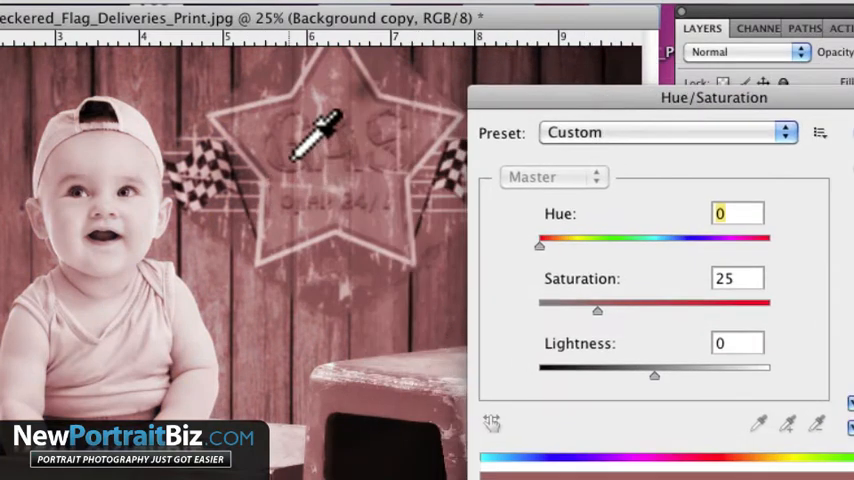
pyautogui.moveTo(556, 276)
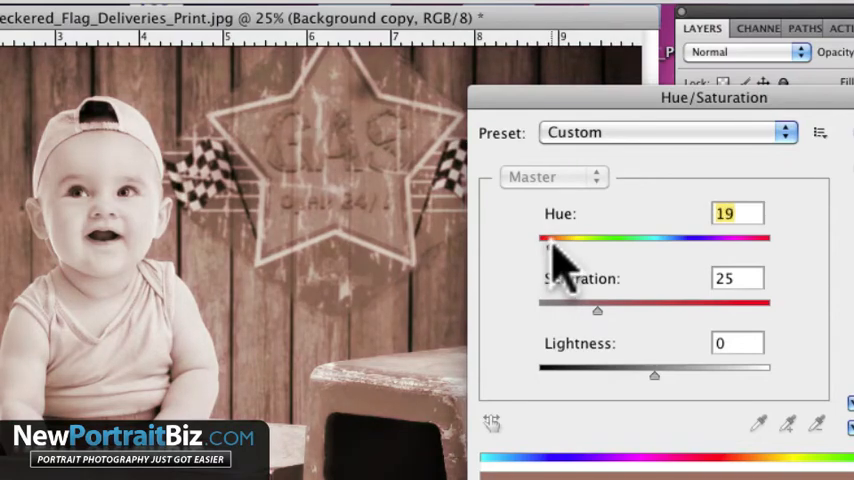
pyautogui.moveTo(560, 260); pyautogui.dragTo(600, 260)
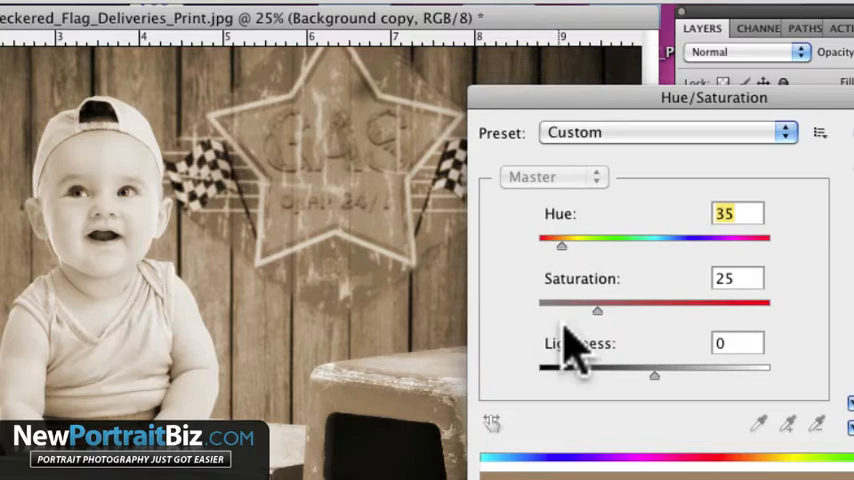
pyautogui.moveTo(598, 312); pyautogui.dragTo(560, 312)
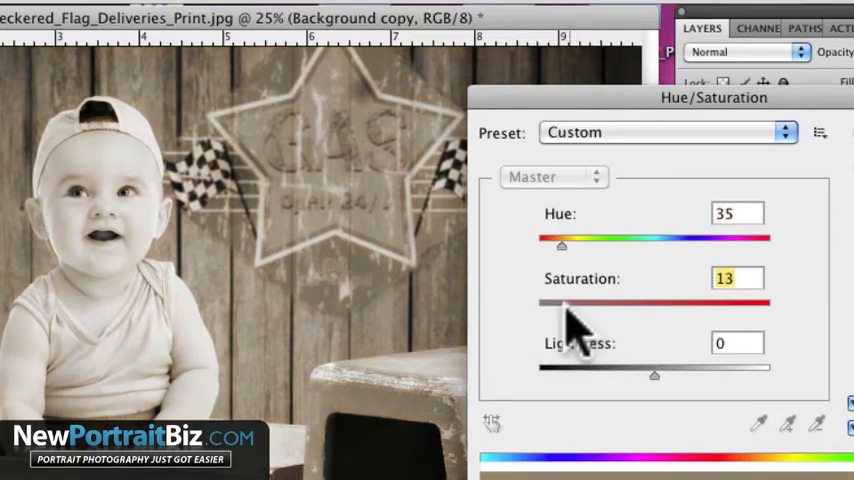
pyautogui.moveTo(562, 304); pyautogui.dragTo(556, 304)
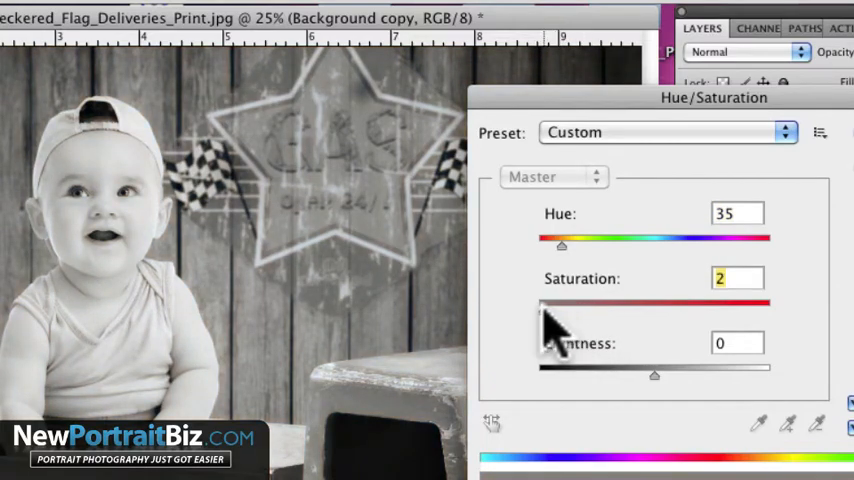
pyautogui.moveTo(544, 304); pyautogui.dragTo(564, 304)
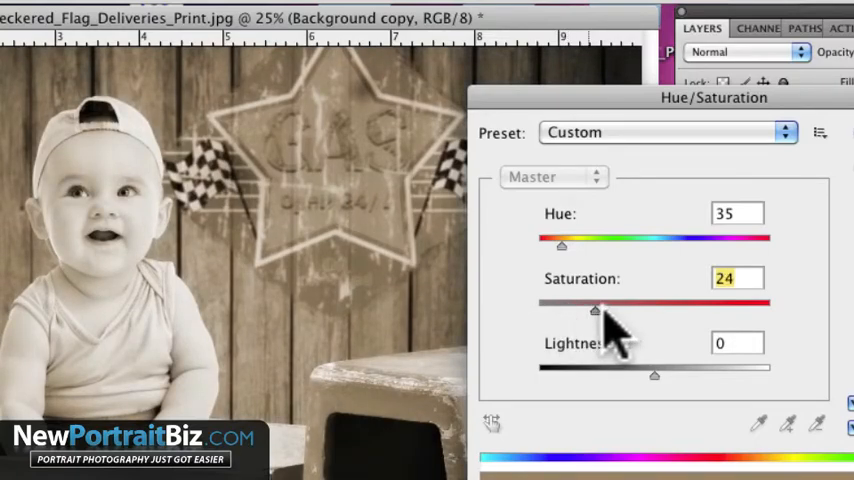
pyautogui.moveTo(596, 308); pyautogui.dragTo(610, 308)
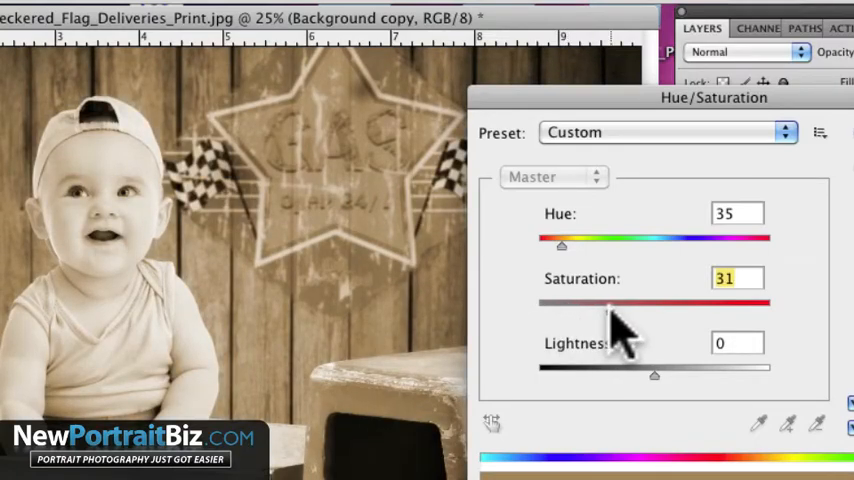
pyautogui.moveTo(610, 302); pyautogui.dragTo(596, 302)
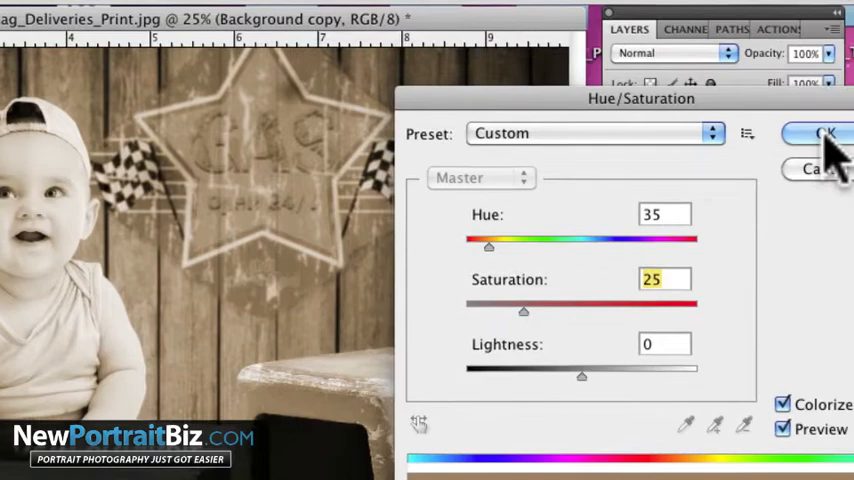
pyautogui.click(826, 132)
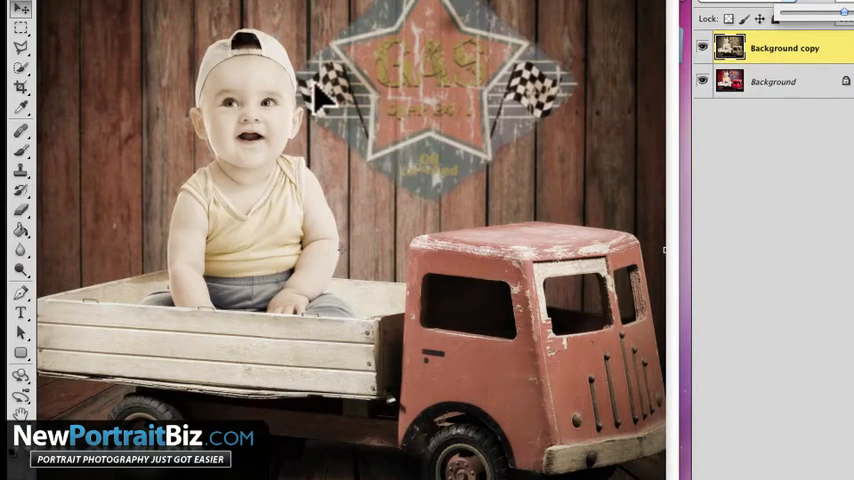
pyautogui.moveTo(776, 290)
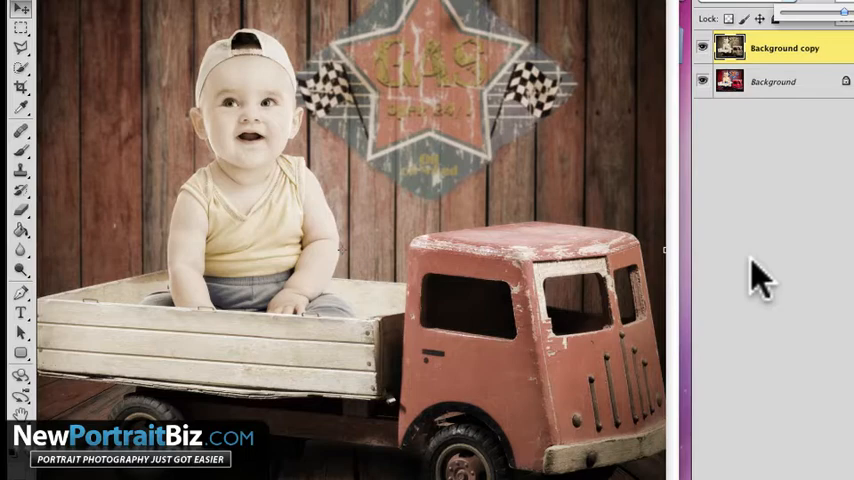
pyautogui.moveTo(520, 196)
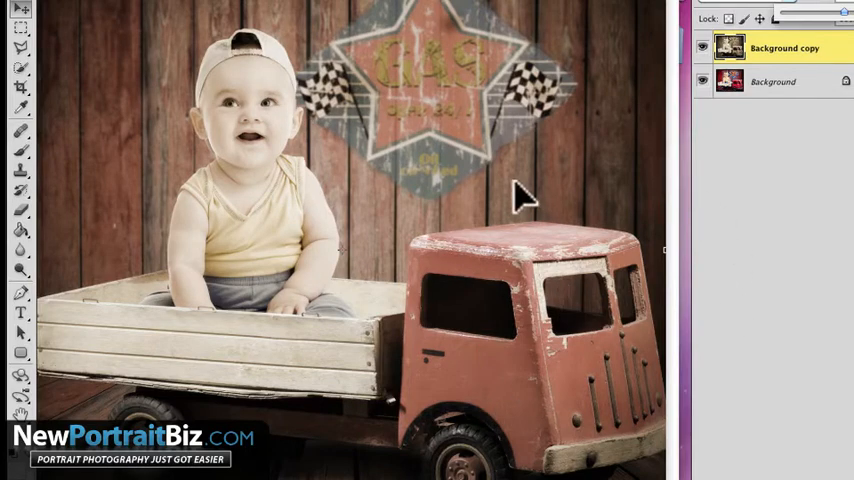
pyautogui.moveTo(504, 200)
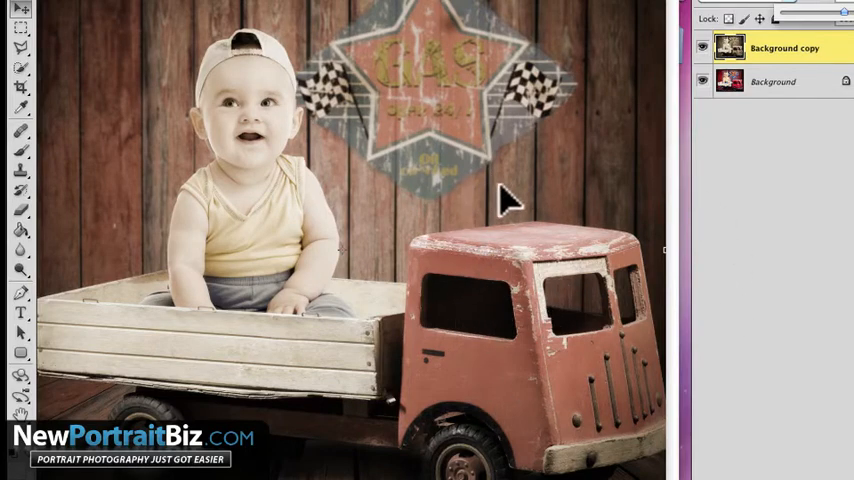
# Flatten the faded sepia copy into the original as one Background layer.
pyautogui.click(242, 20)
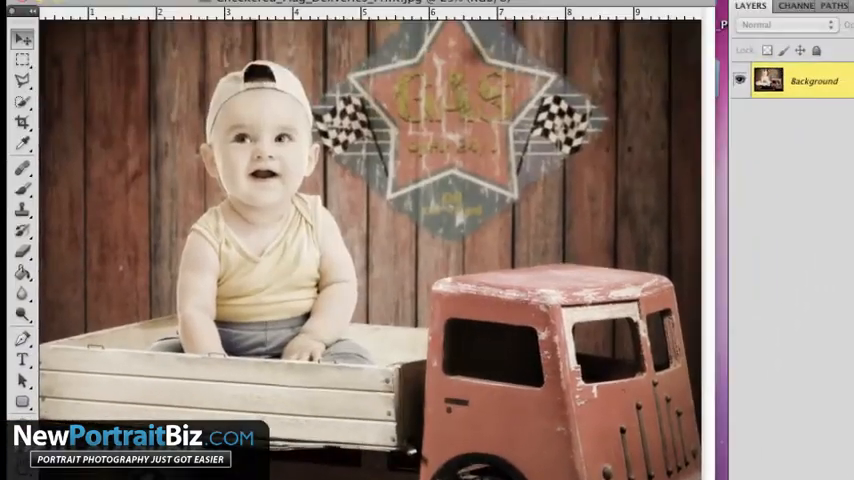
pyautogui.moveTo(778, 98)
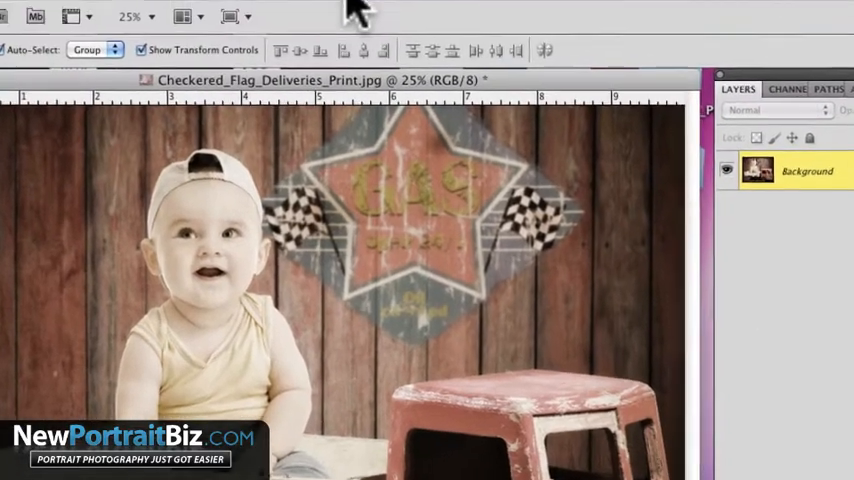
# Duplicate the sepia background and Gaussian-blur the copy at 122.4 pixels.
pyautogui.click(224, 10)
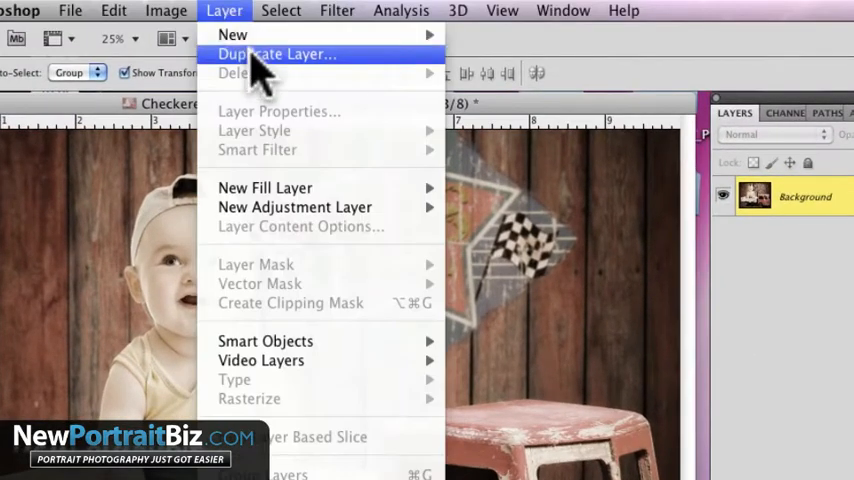
pyautogui.click(276, 54)
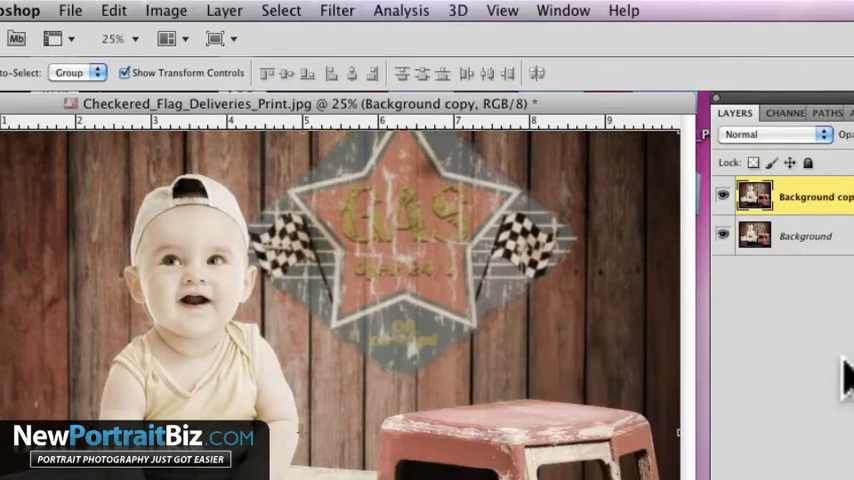
pyautogui.click(336, 10)
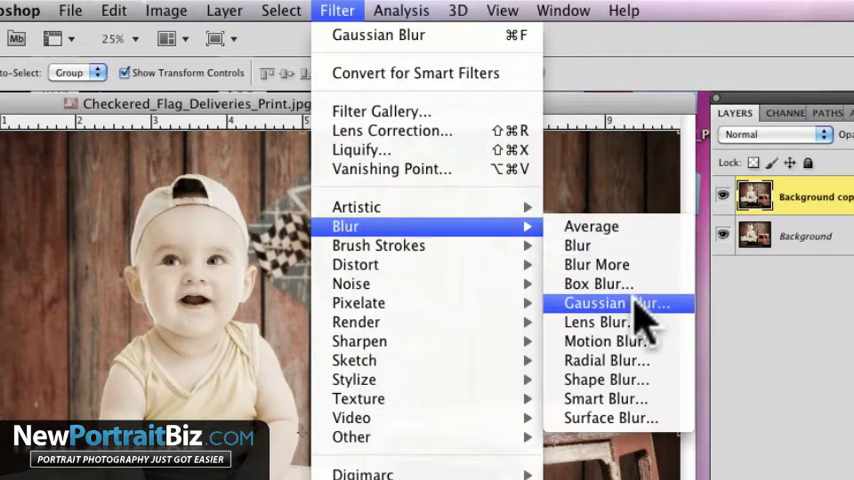
pyautogui.click(616, 304)
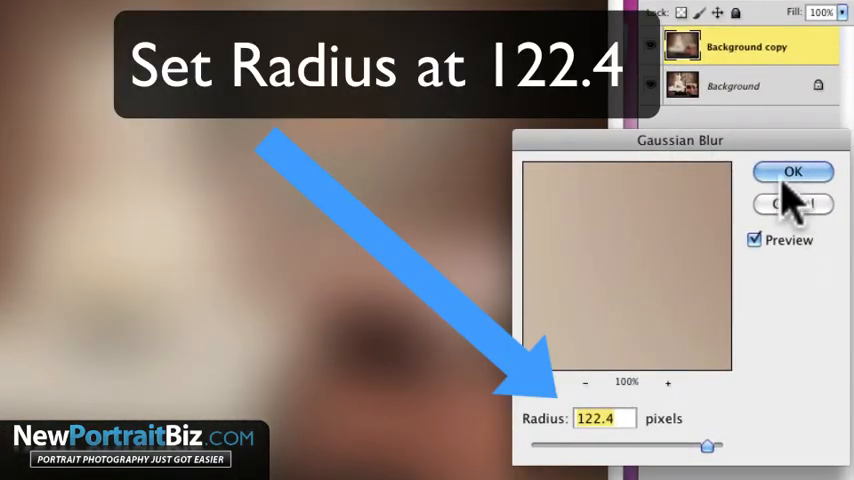
pyautogui.click(792, 172)
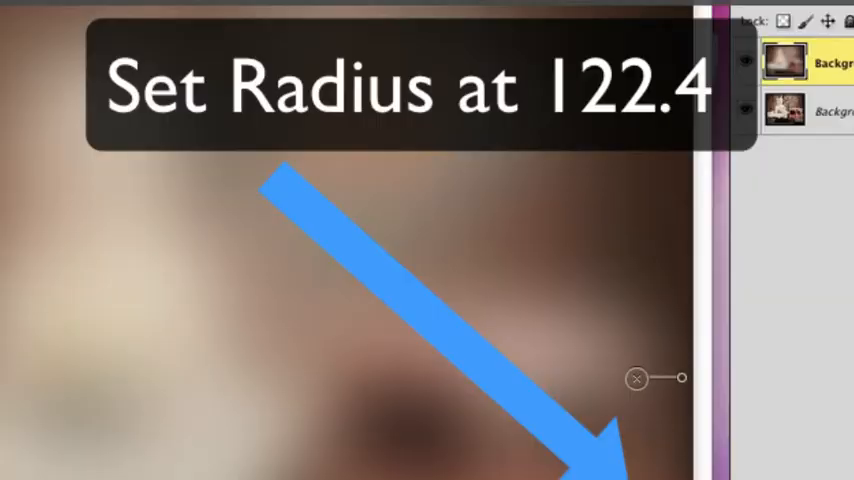
# Set the blurred copy's blend mode to Soft Light for a gentle glow.
pyautogui.click(690, 64)
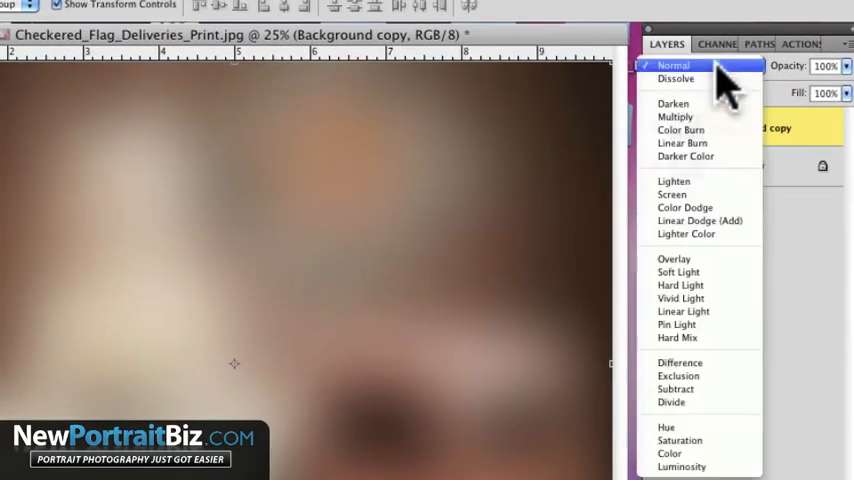
pyautogui.moveTo(674, 260)
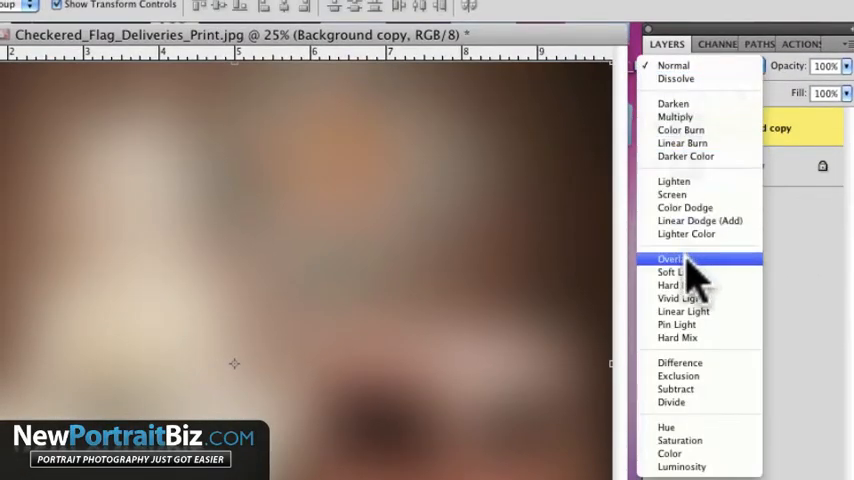
pyautogui.click(672, 272)
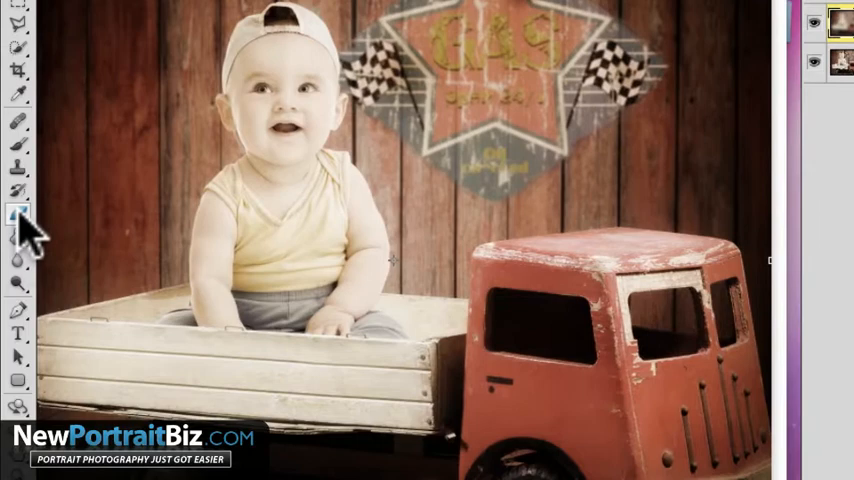
# Flatten the soft-light glow layer down into a single Background layer.
pyautogui.click(18, 212)
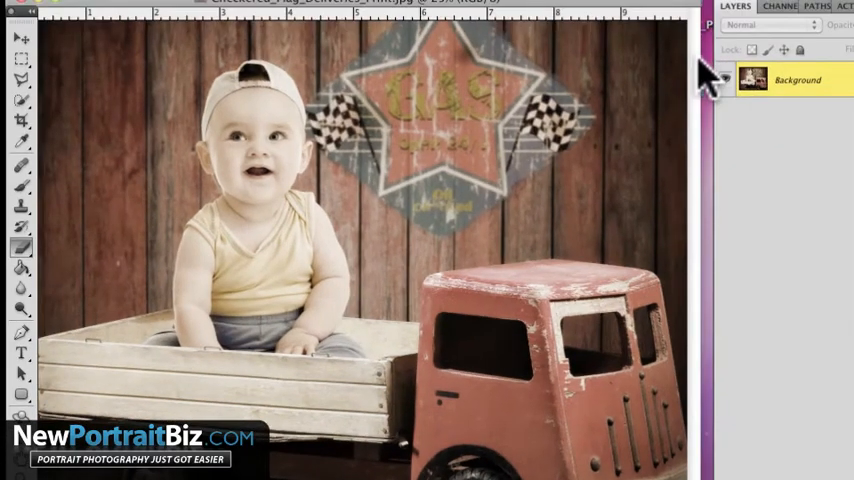
# Duplicate the Background layer and convert the copy to Black & White.
pyautogui.click(272, 12)
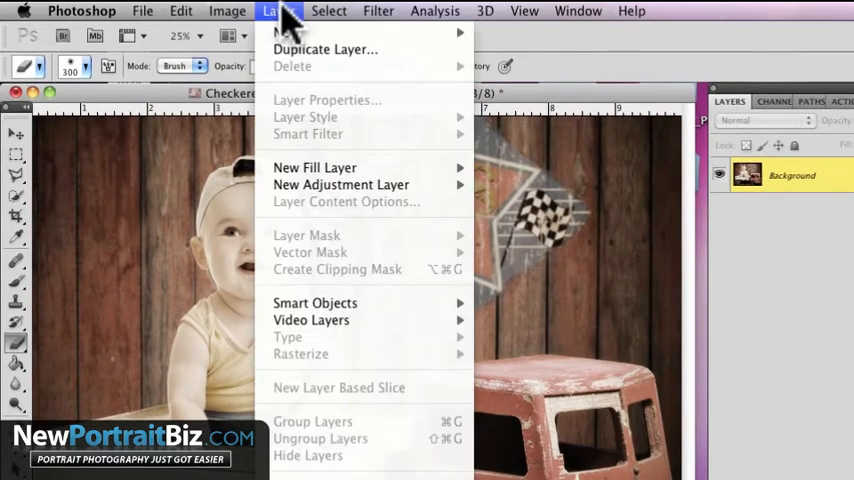
pyautogui.click(324, 48)
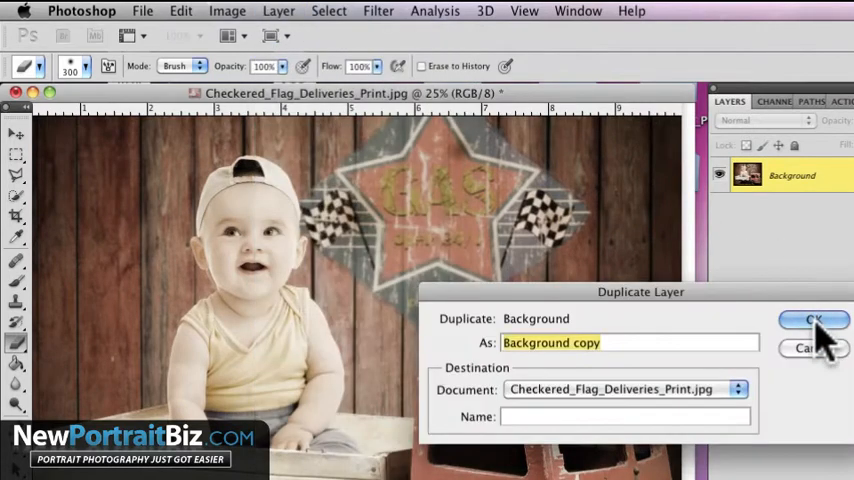
pyautogui.click(812, 320)
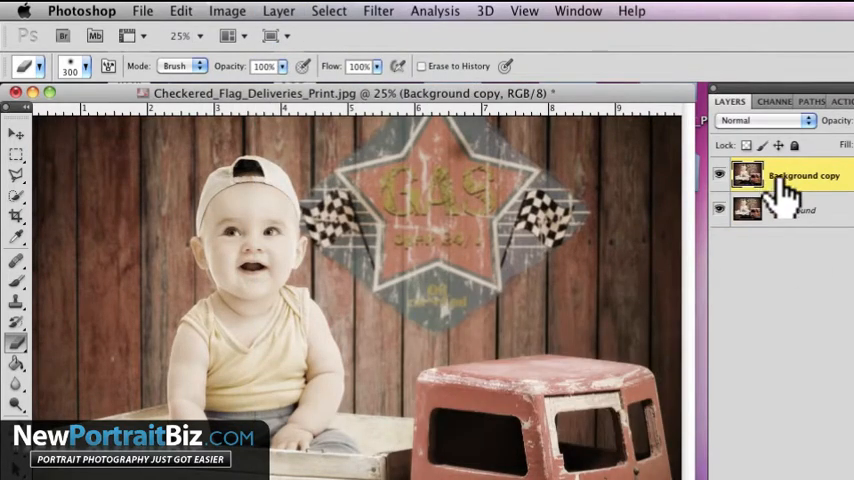
pyautogui.click(228, 12)
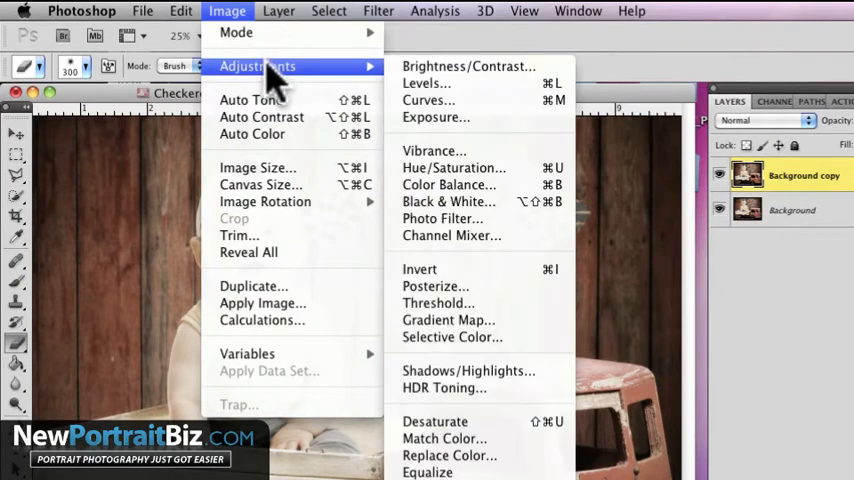
pyautogui.click(454, 168)
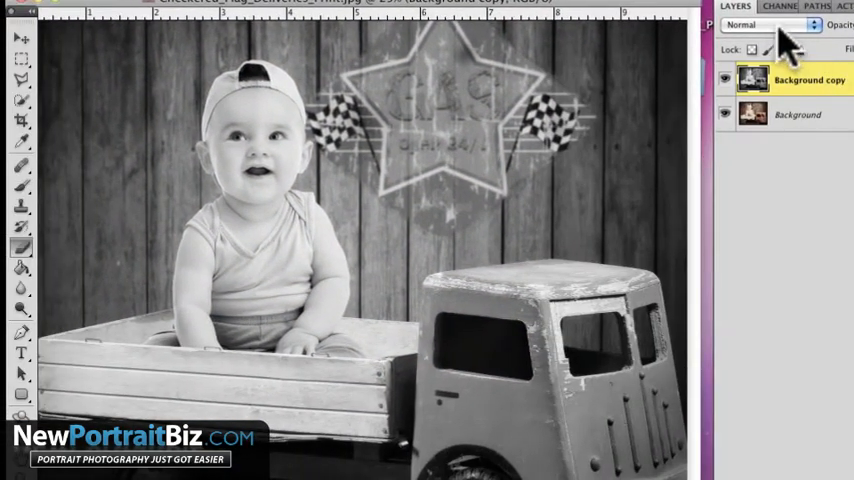
# Try Soft Light, then set the black-and-white copy to Overlay at about 51% opacity.
pyautogui.click(768, 24)
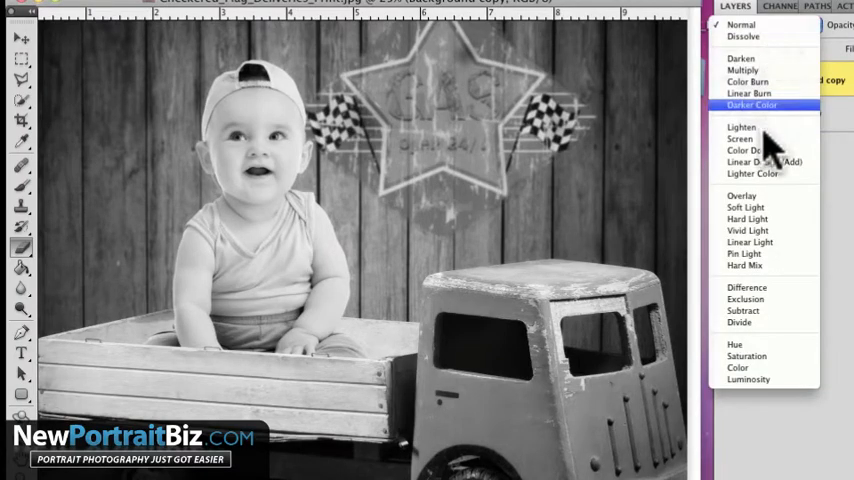
pyautogui.click(742, 208)
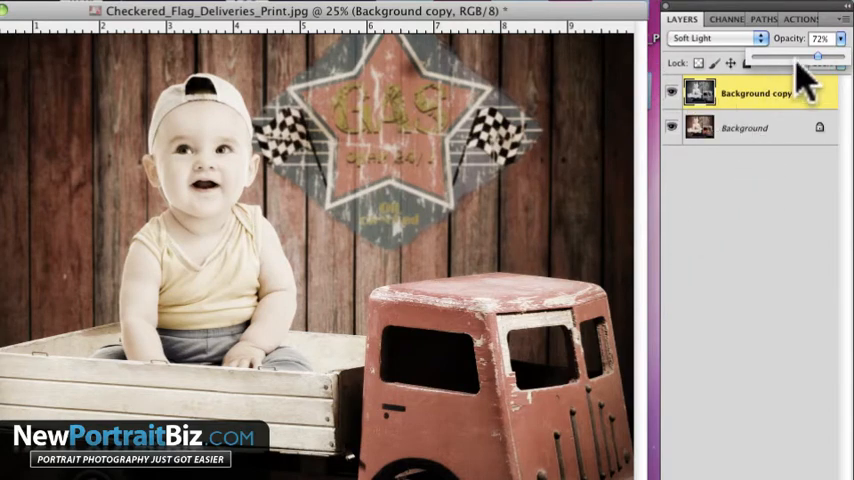
pyautogui.click(716, 38)
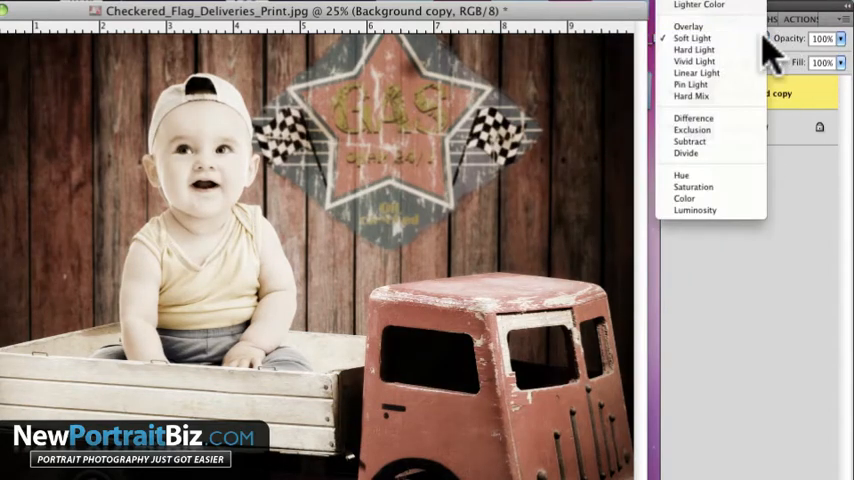
pyautogui.moveTo(688, 26)
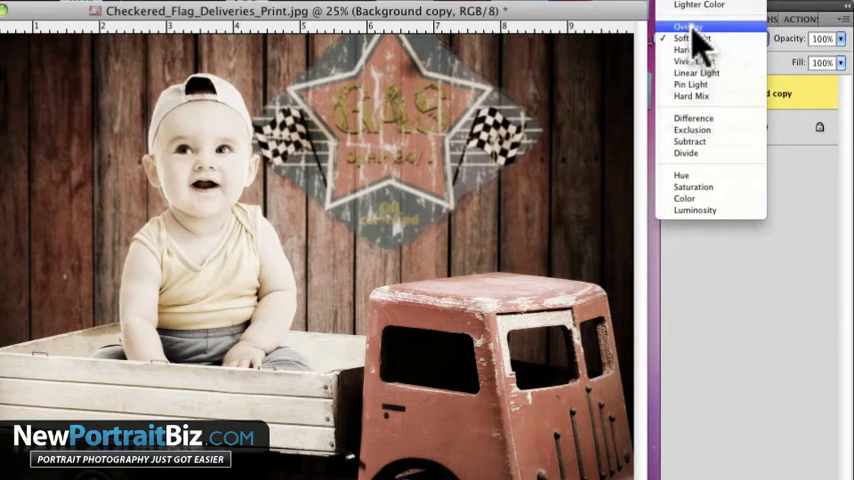
pyautogui.click(688, 26)
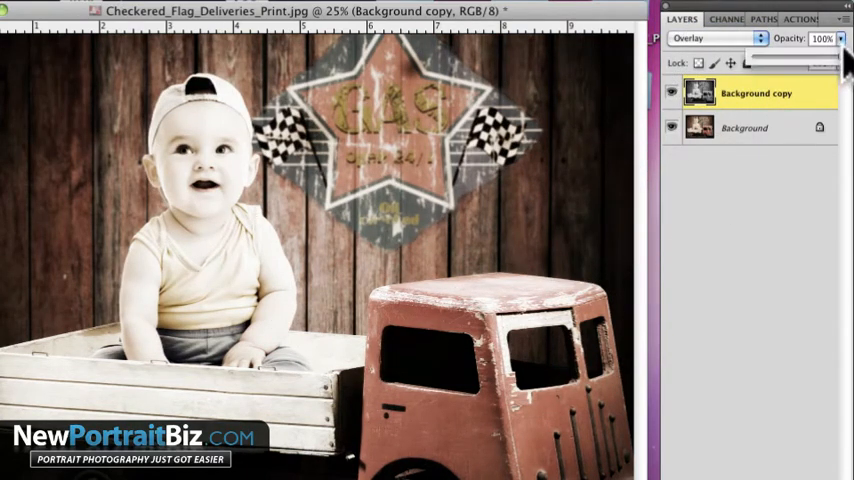
pyautogui.moveTo(836, 52); pyautogui.dragTo(784, 52)
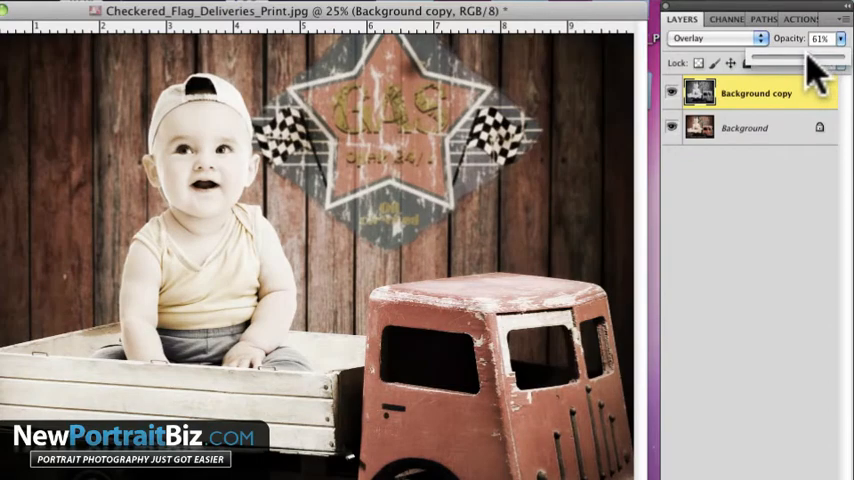
pyautogui.moveTo(820, 38); pyautogui.dragTo(810, 38)
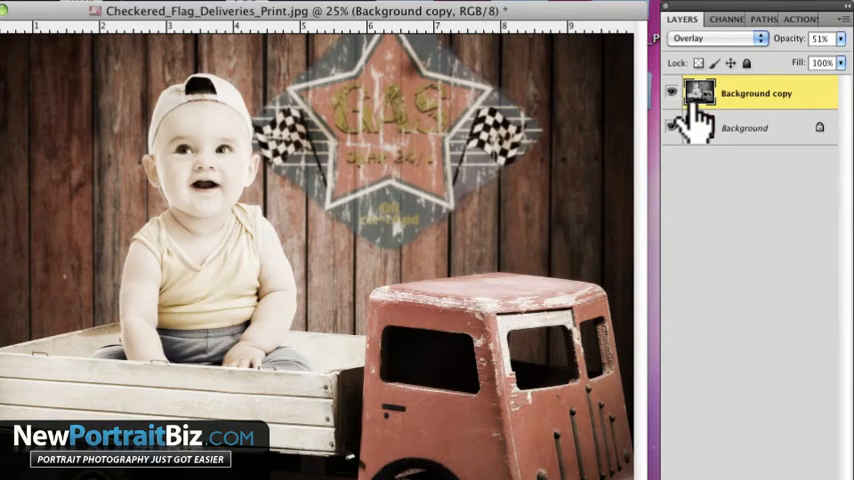
# Switch the black-and-white copy to Hard Light blending at about 63% opacity.
pyautogui.click(716, 38)
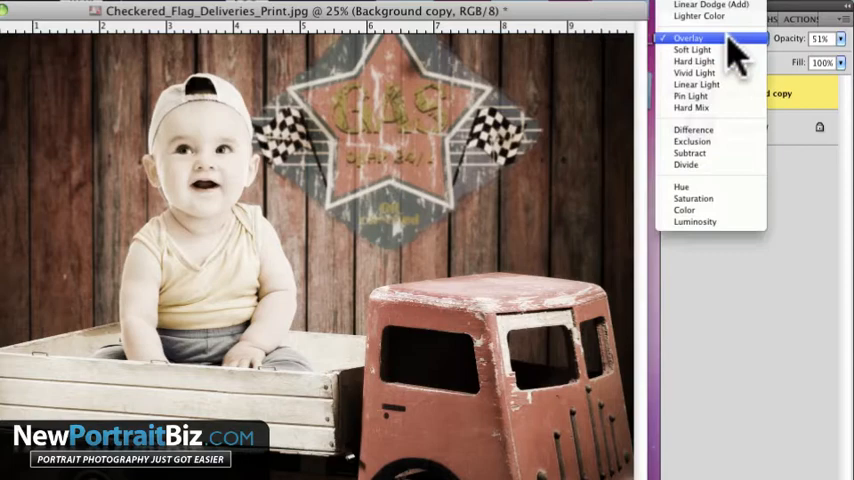
pyautogui.click(694, 60)
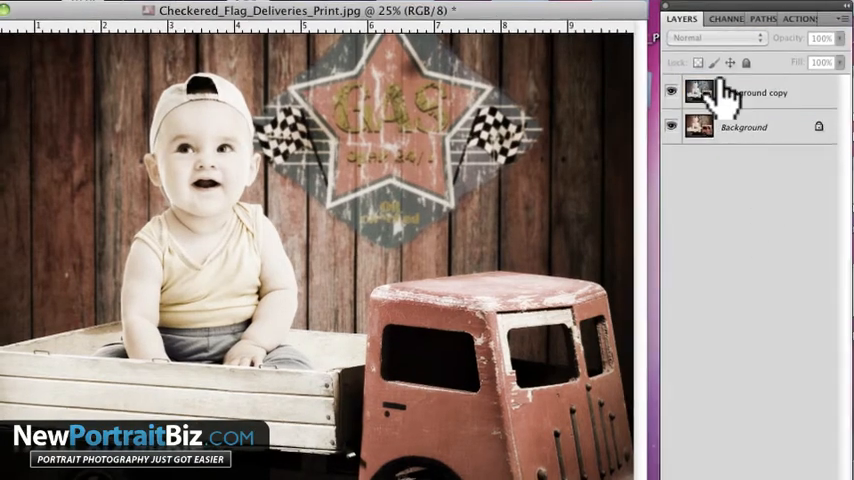
pyautogui.click(712, 36)
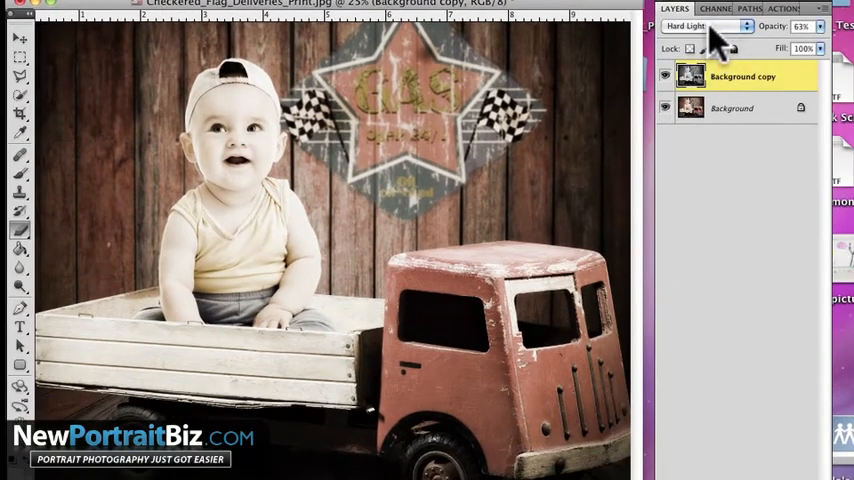
pyautogui.click(704, 26)
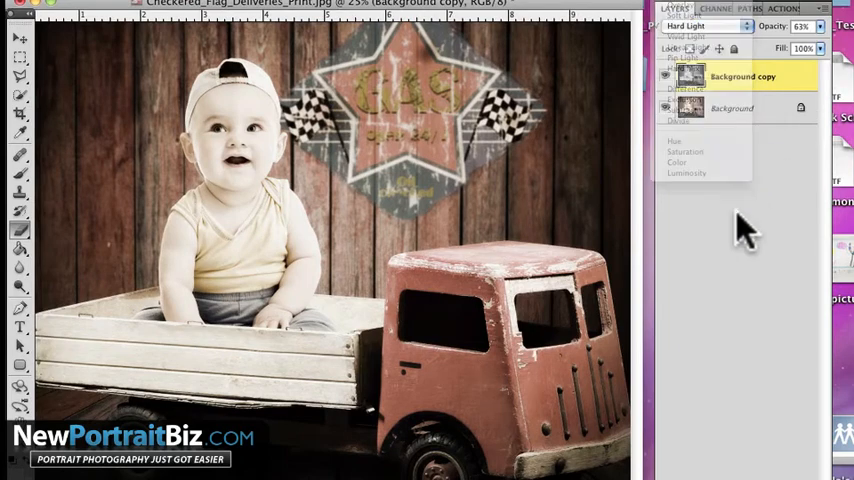
pyautogui.click(700, 76)
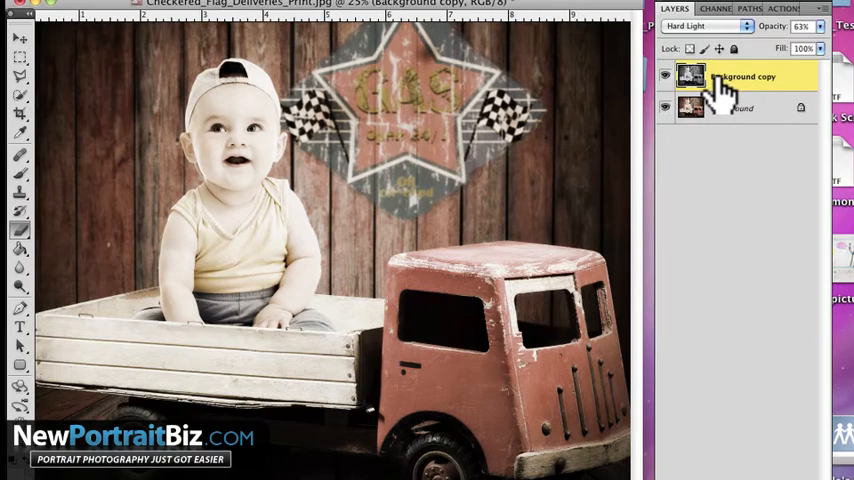
pyautogui.moveTo(700, 110)
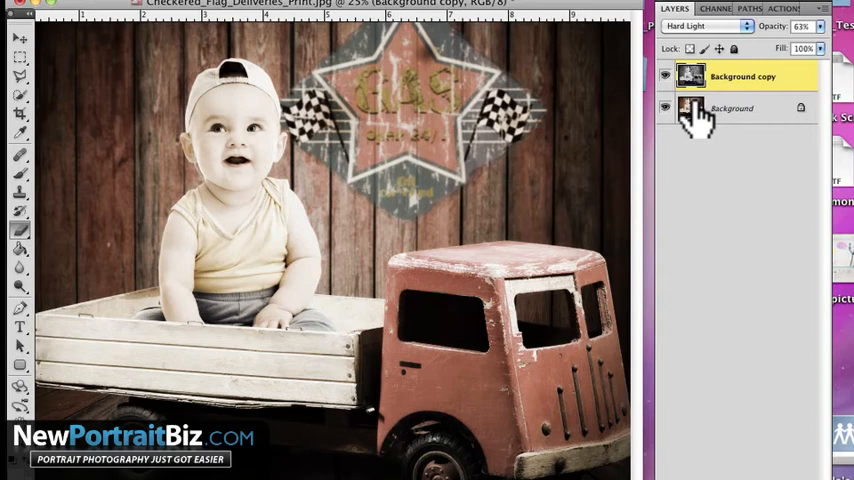